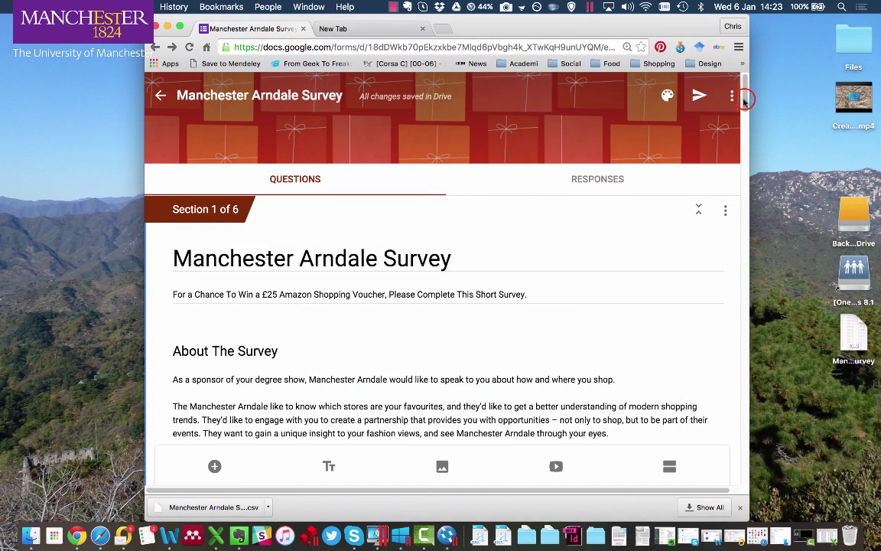
Review the Manchester Arndale Survey questions, its 125 responses, and the exported Excel spreadsheet.
scroll(down, 3)
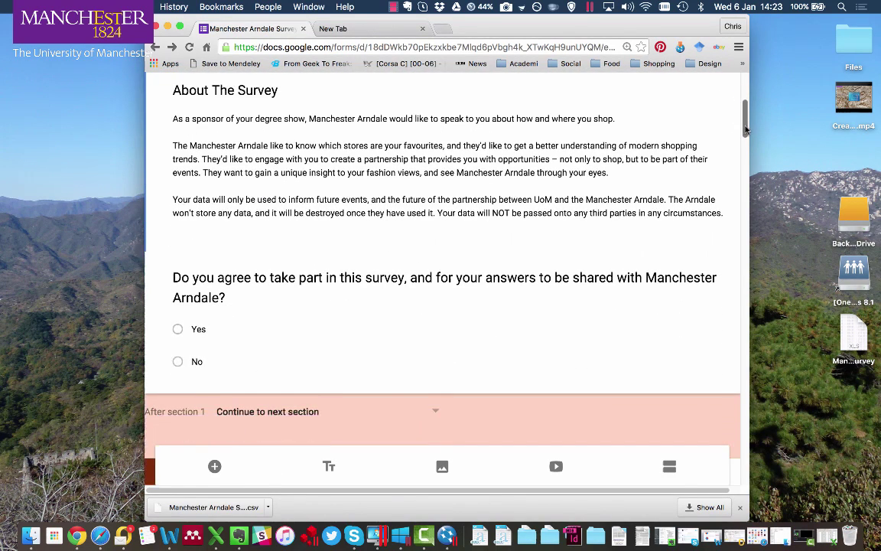
scroll(down, 3)
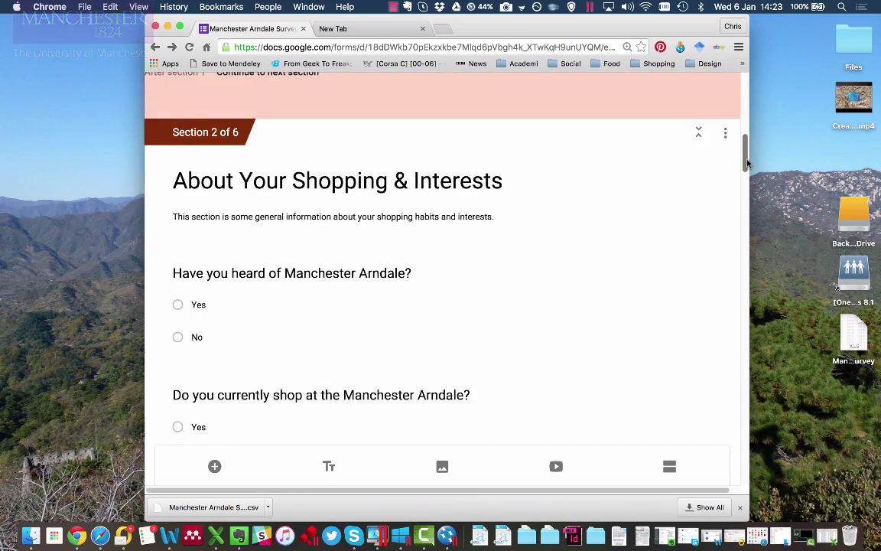
scroll(up, 3)
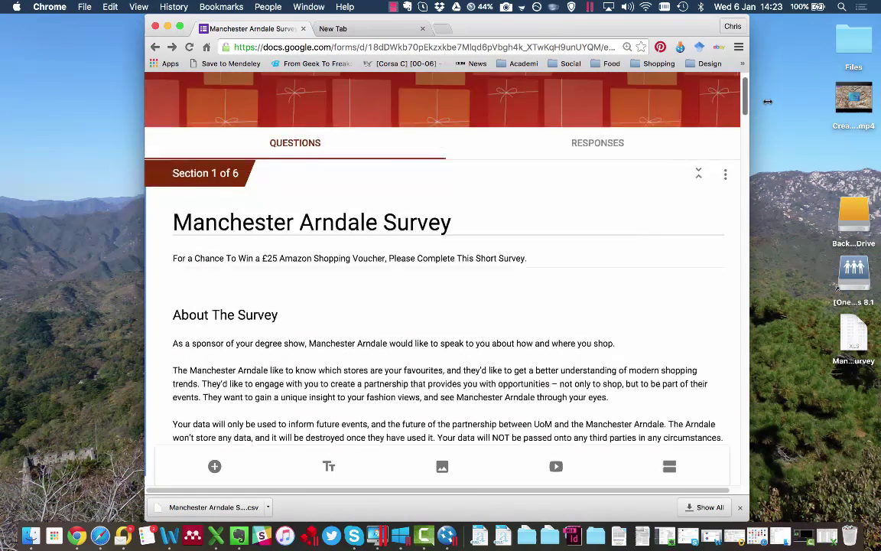
scroll(up, 3)
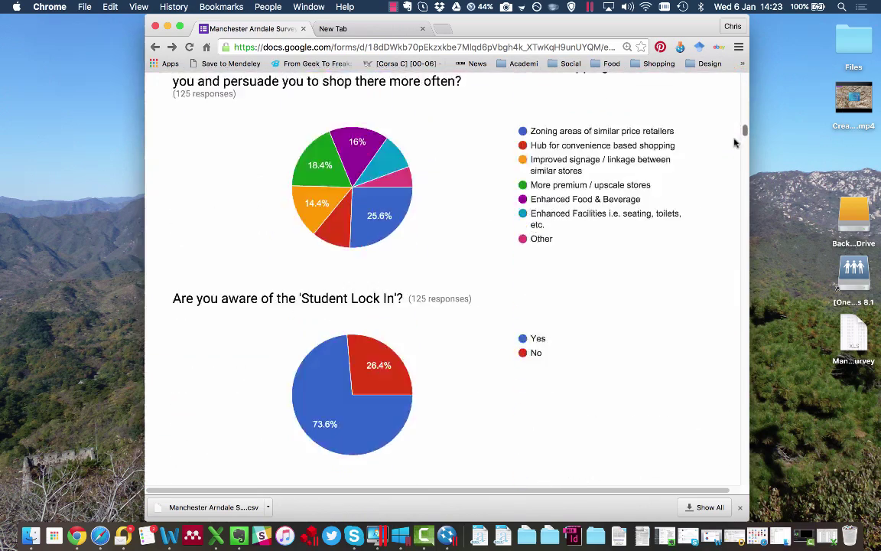
scroll(down, 3)
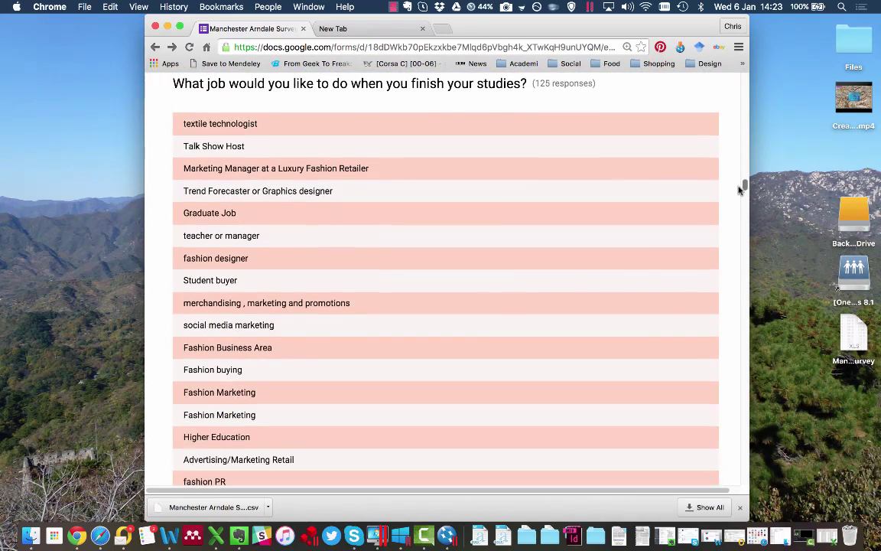
click(167, 28)
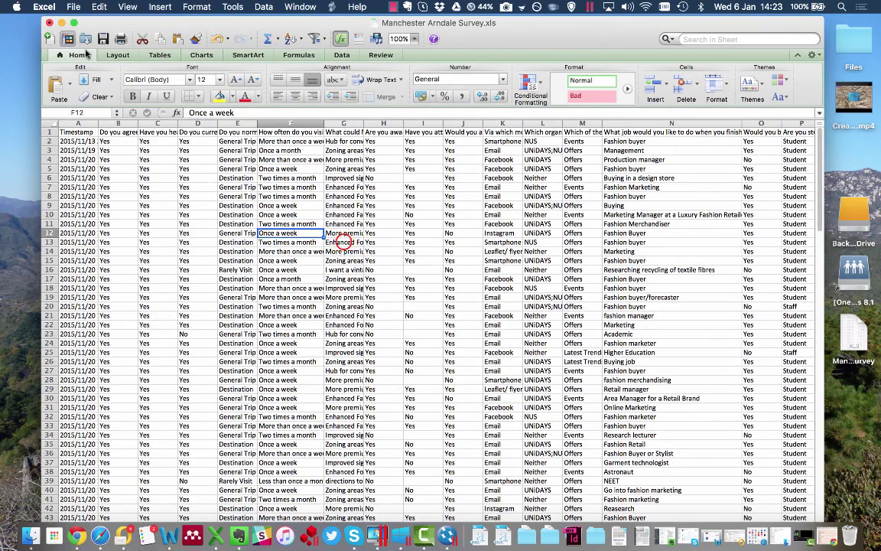
click(344, 242)
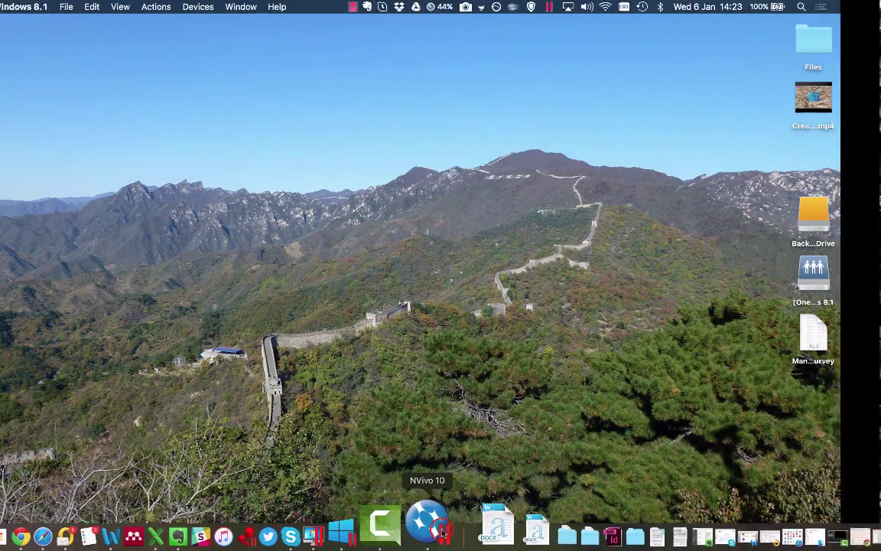
Launch NVivo 10 from the Dock to open the Manchester Arndale Survey 2015 project.
click(427, 523)
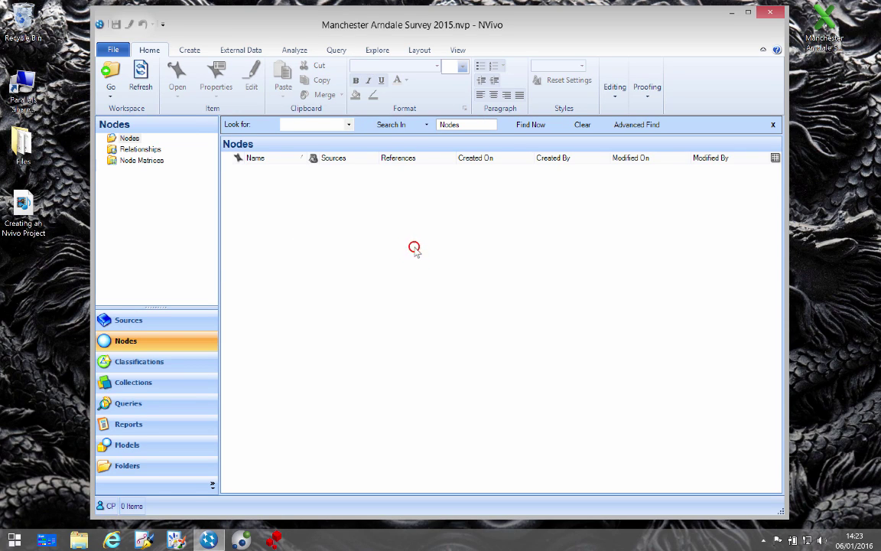
mouse_move(417, 252)
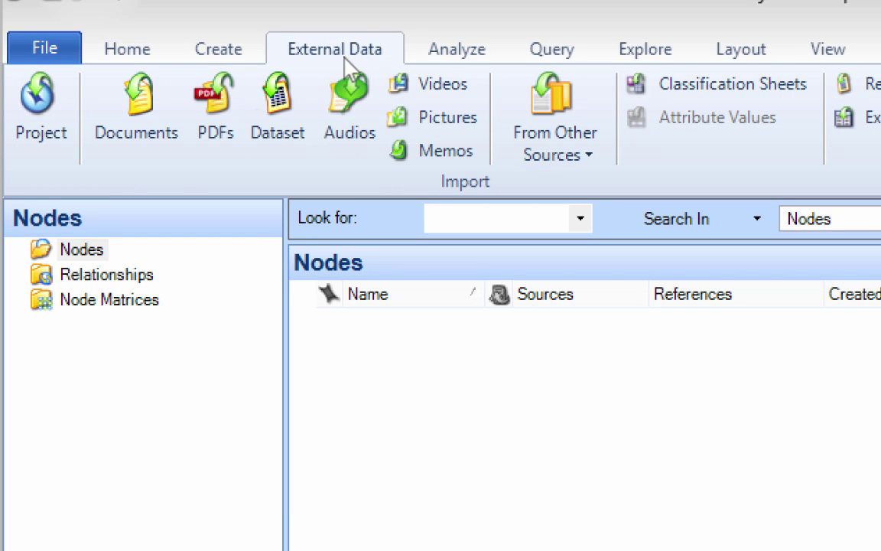
Choose Manchester Arndale Survey.xls from the Desktop as the dataset import source.
click(277, 104)
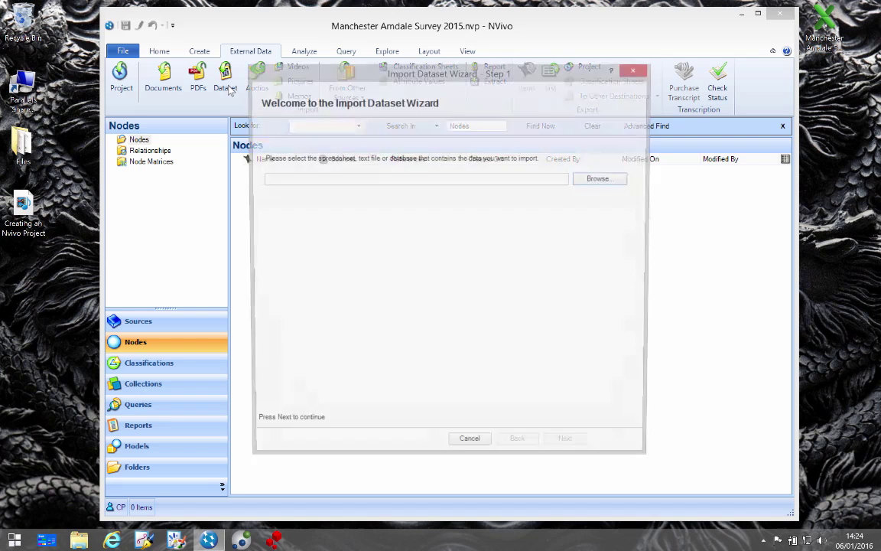
click(600, 178)
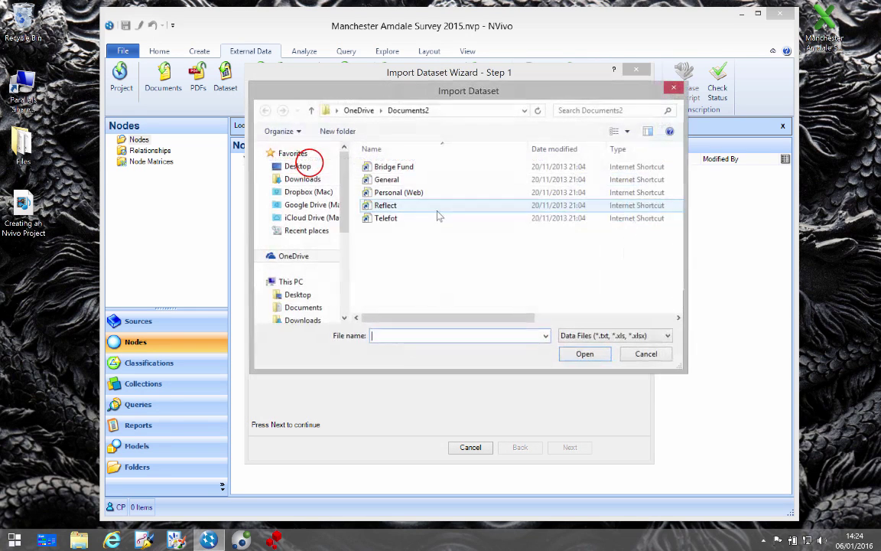
click(298, 166)
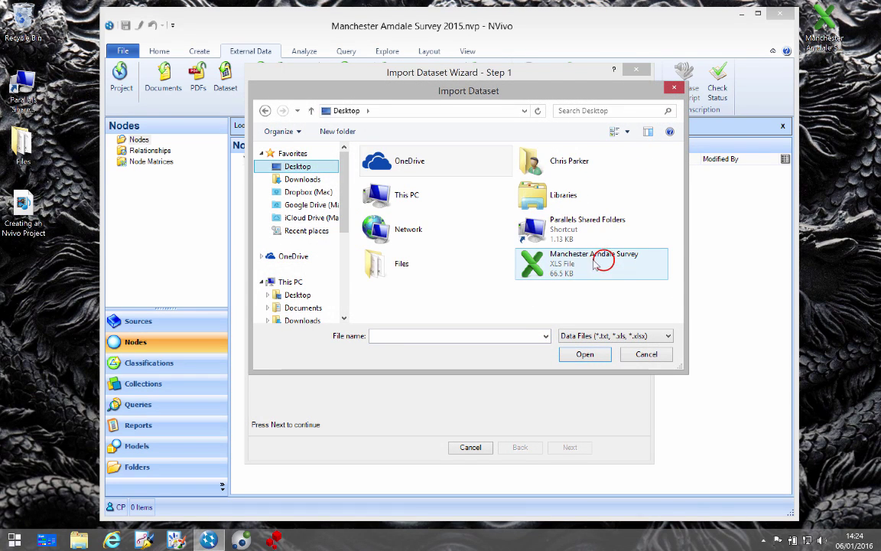
click(592, 263)
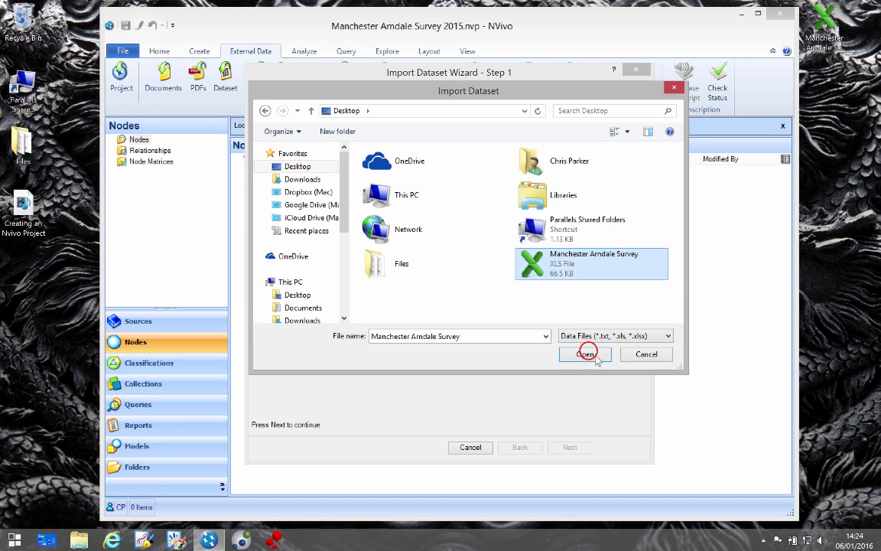
click(586, 354)
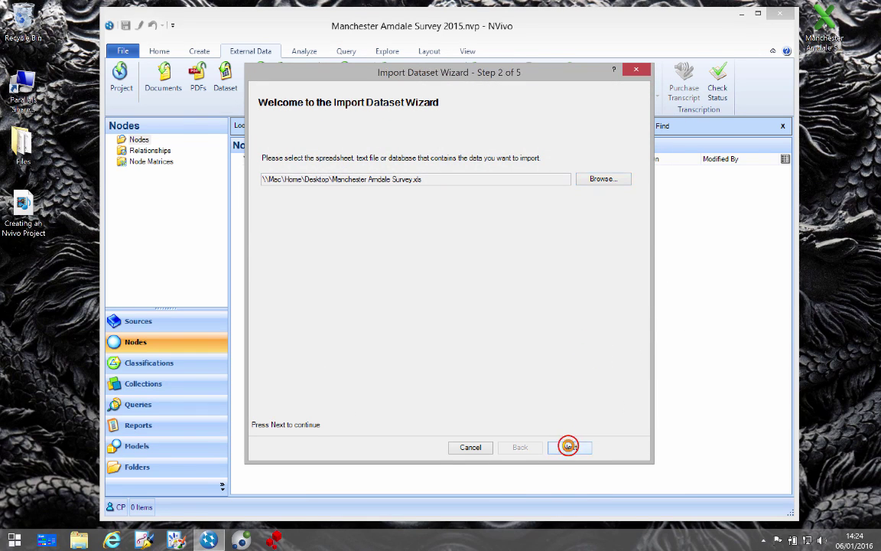
Confirm the survey worksheet and set the wizard's date order to YMD.
click(569, 447)
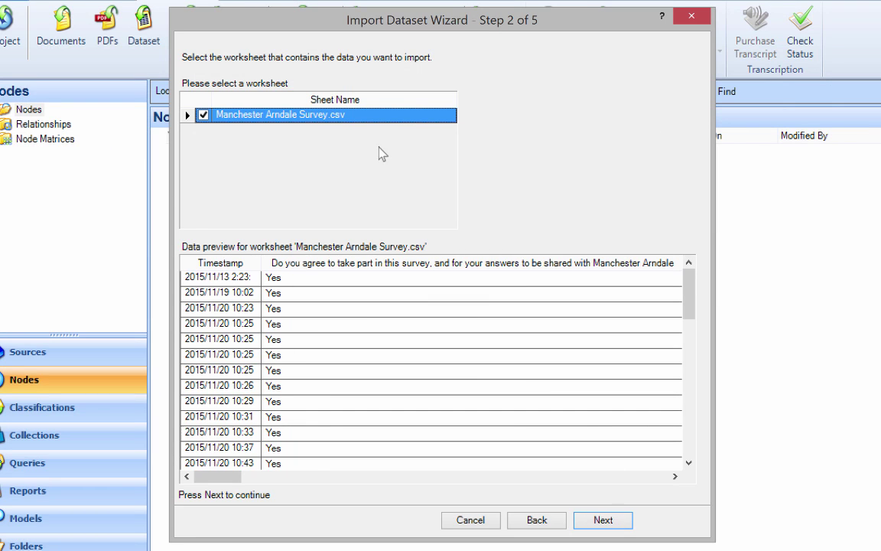
mouse_move(238, 124)
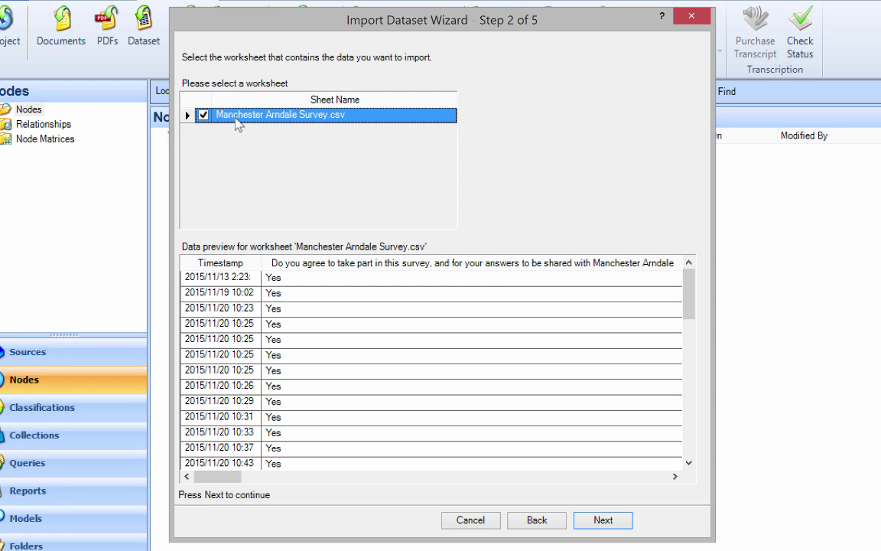
mouse_move(256, 168)
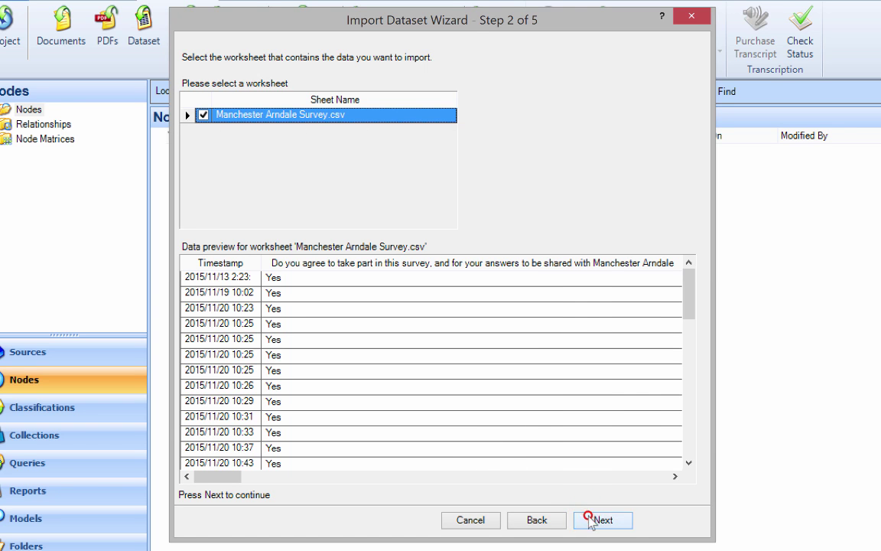
click(603, 520)
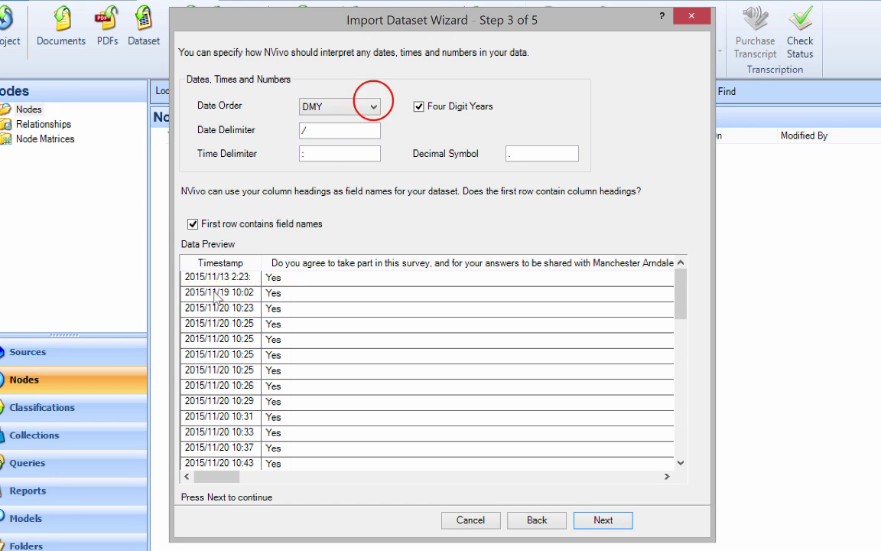
click(367, 106)
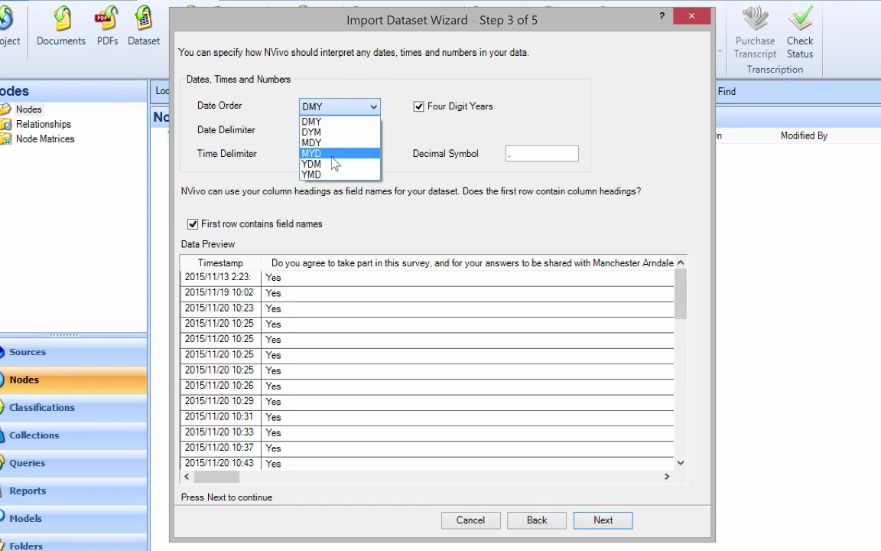
mouse_move(325, 175)
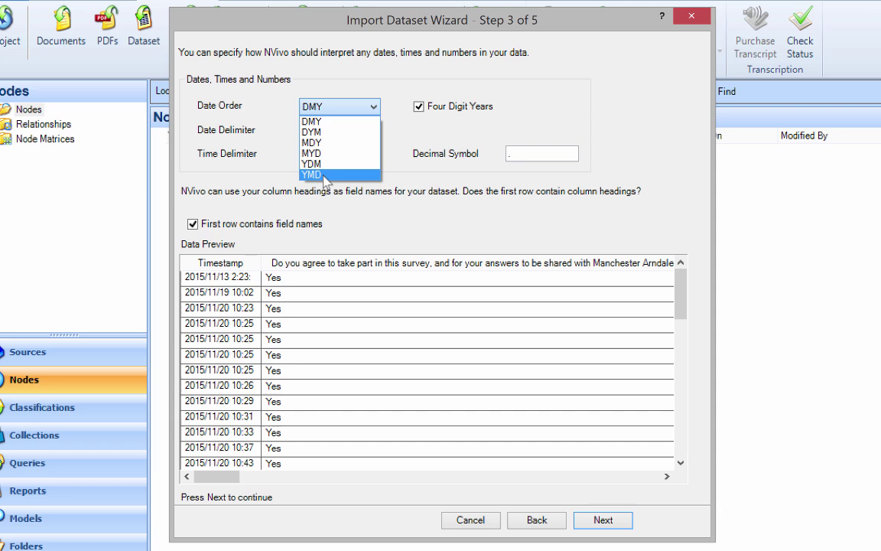
click(312, 175)
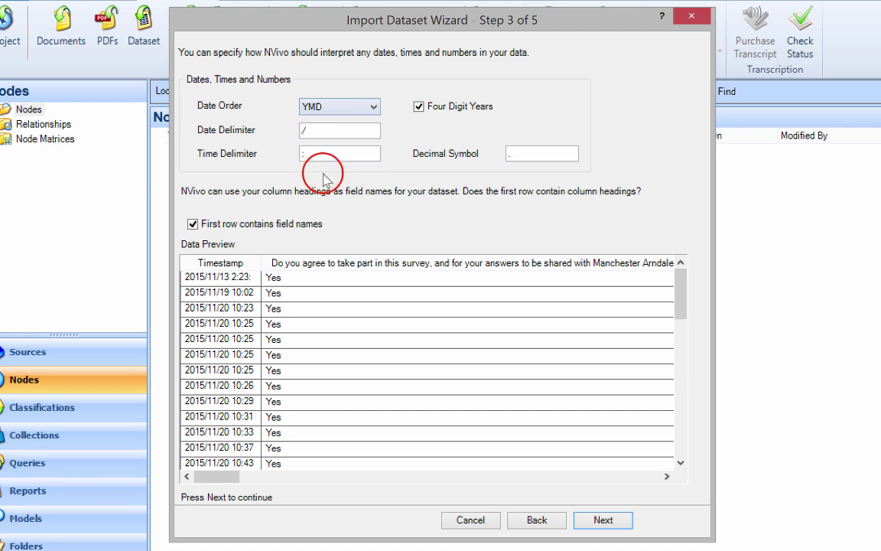
click(603, 521)
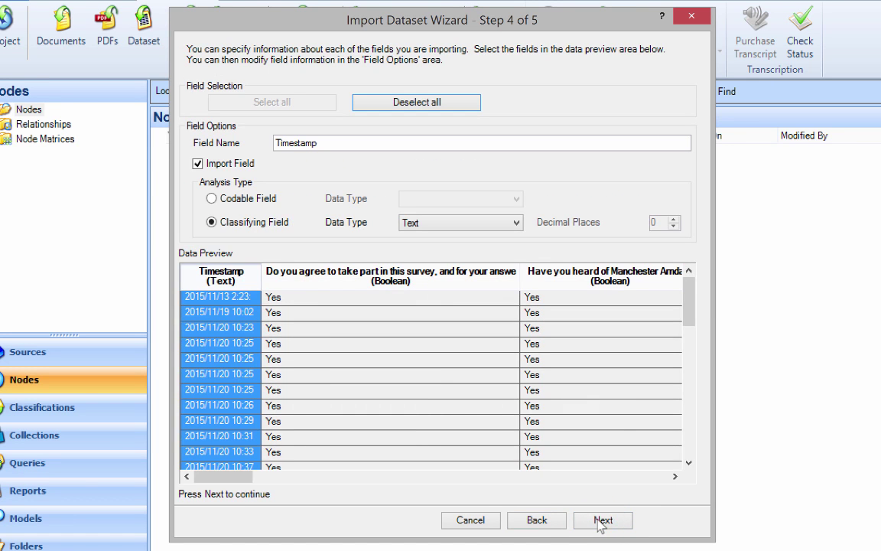
mouse_move(176, 223)
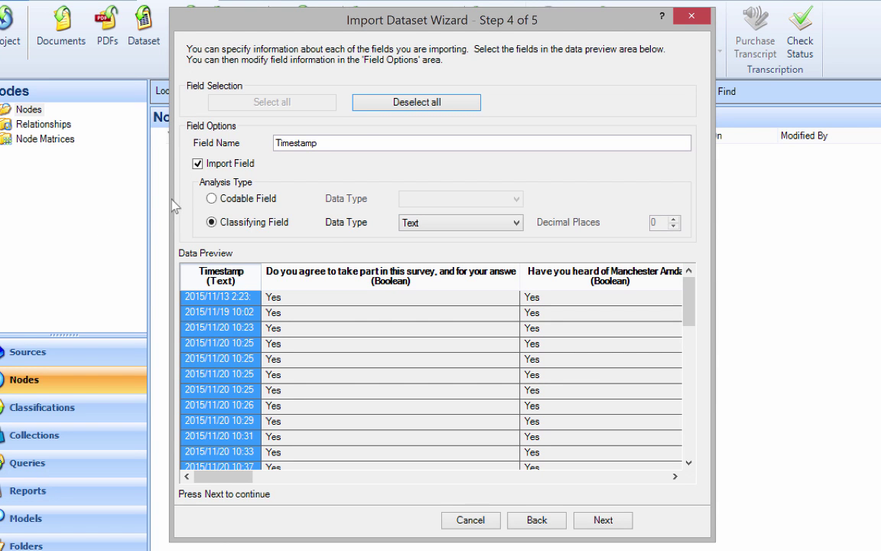
Make the 'What job would you like to do' question a codable field.
click(390, 277)
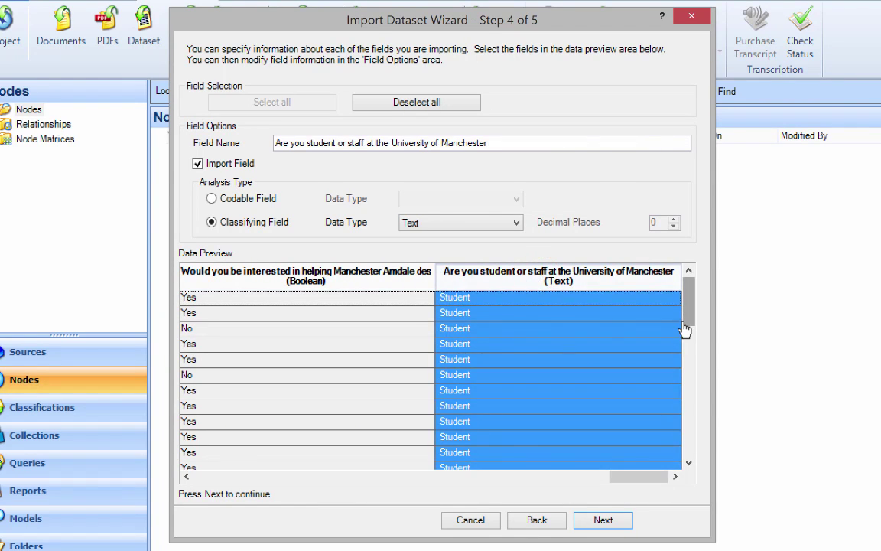
mouse_move(630, 332)
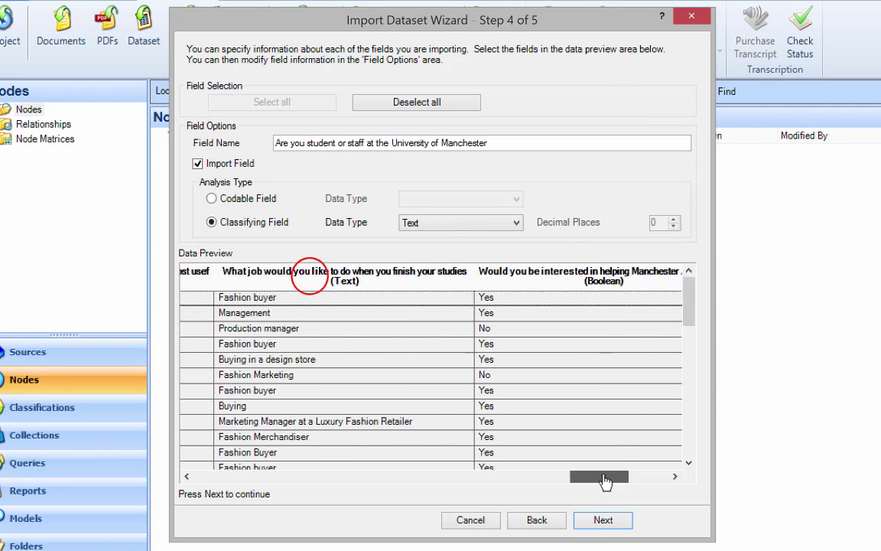
click(341, 276)
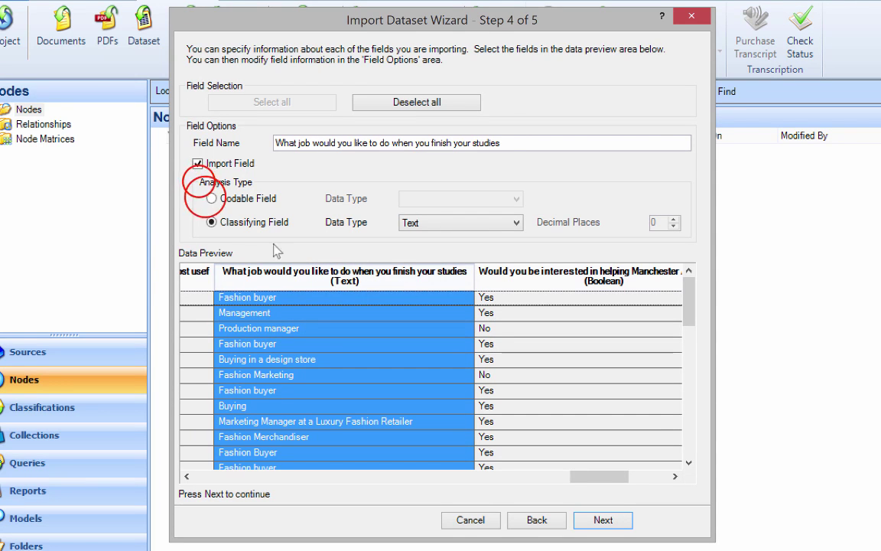
click(212, 199)
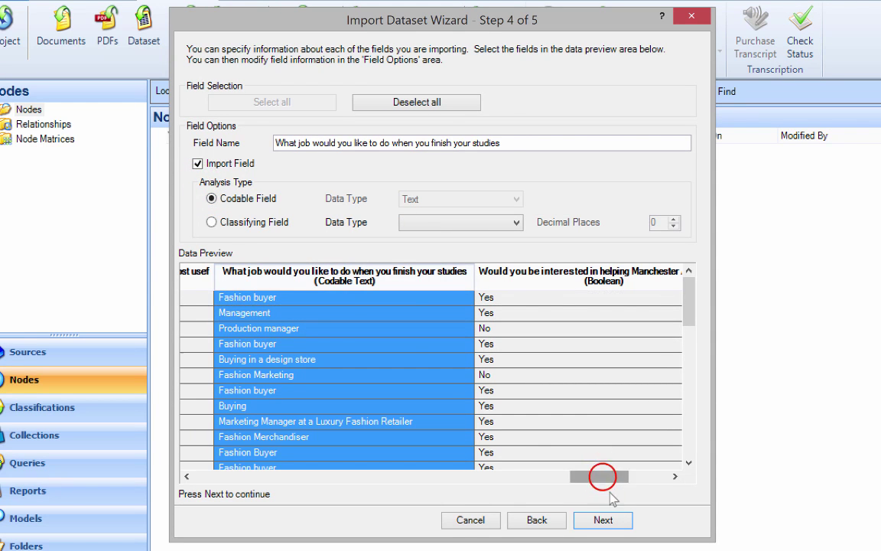
drag(601, 476, 222, 476)
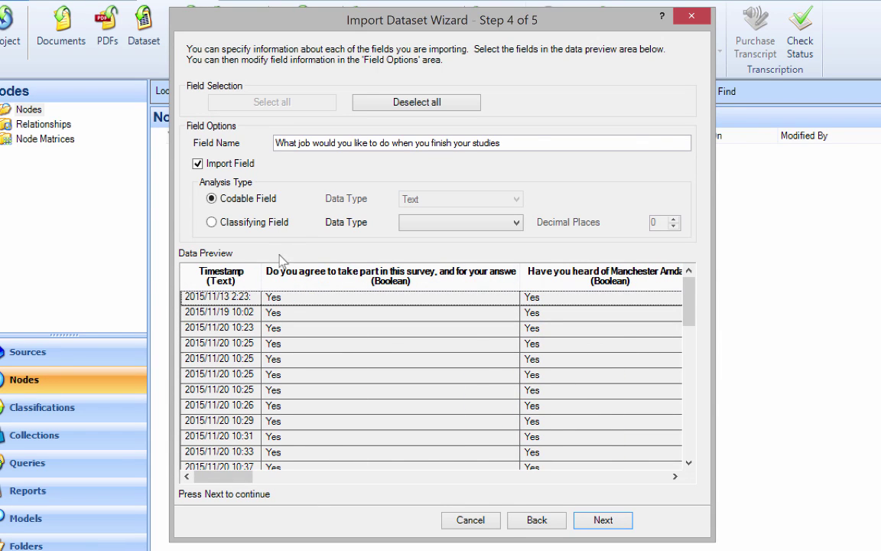
Exclude the survey-consent question from the import.
click(391, 280)
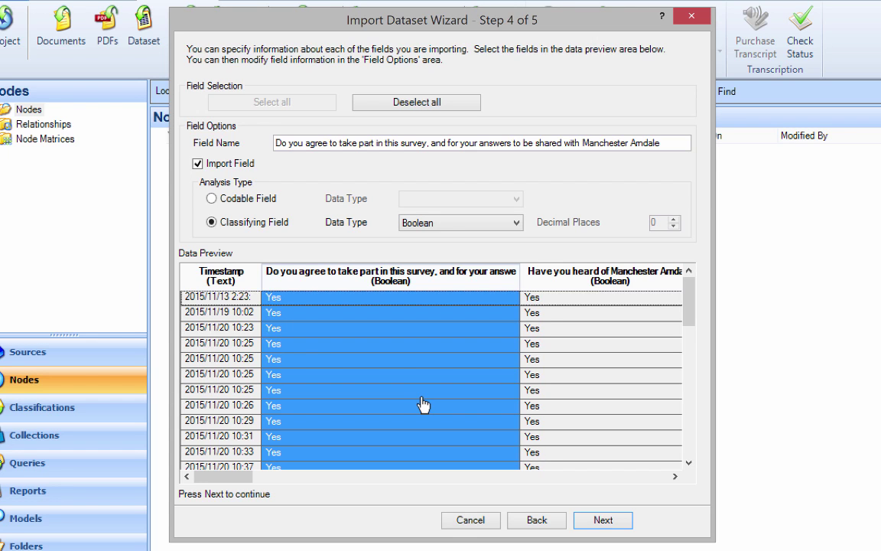
mouse_move(416, 404)
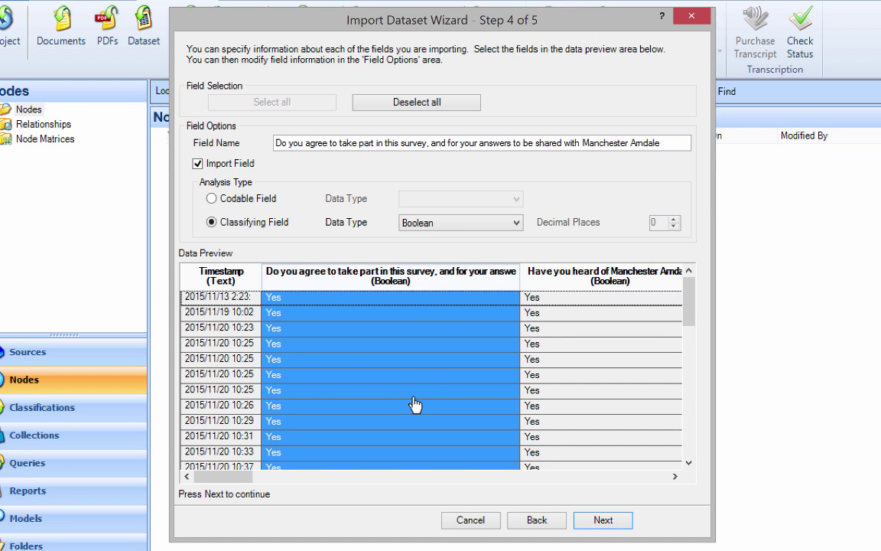
click(198, 163)
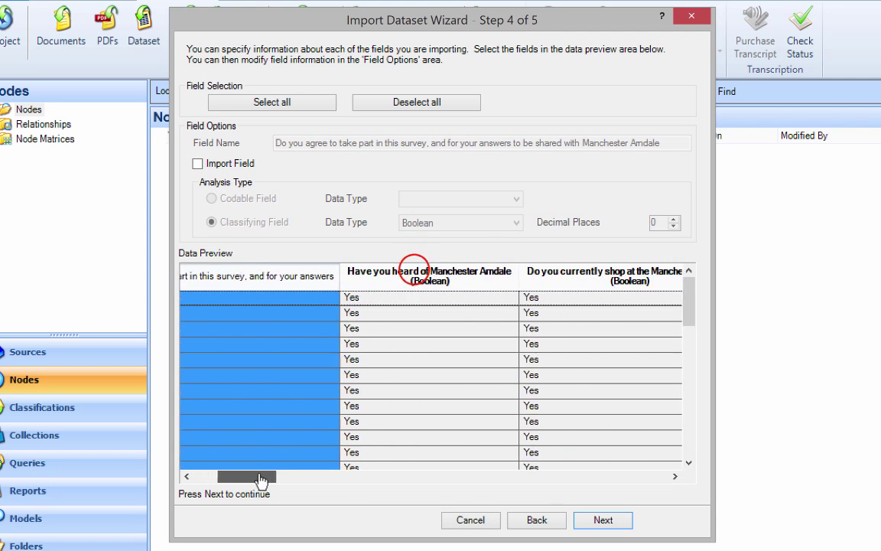
drag(247, 477, 281, 477)
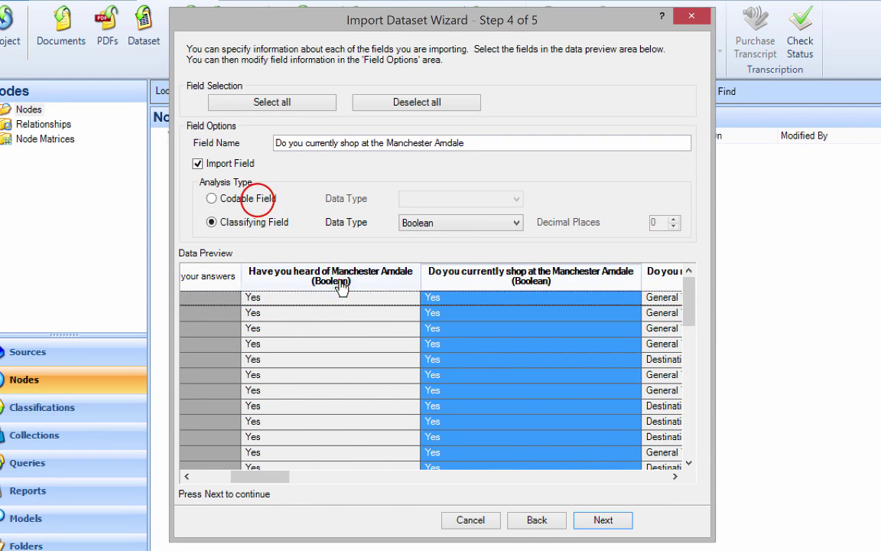
Make the Arndale awareness, shopping, attractiveness and Student Lock In awareness fields codable.
click(212, 198)
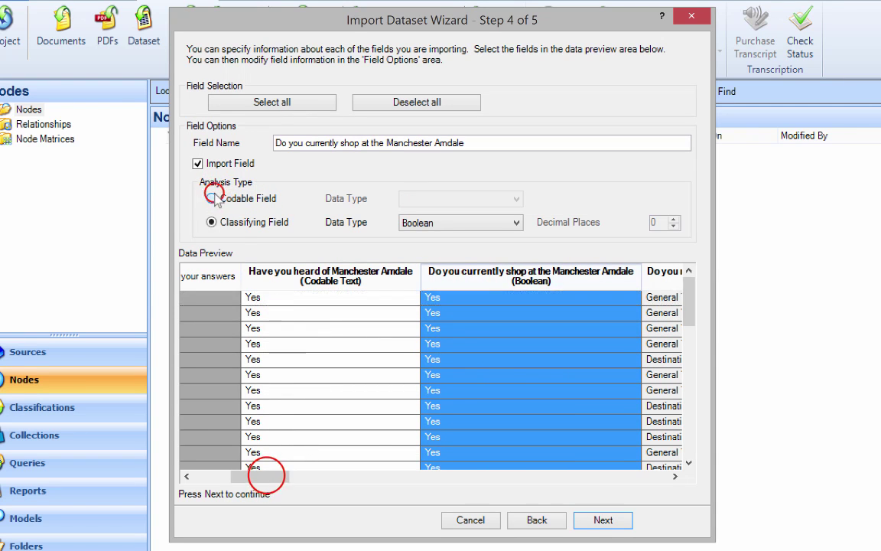
click(211, 198)
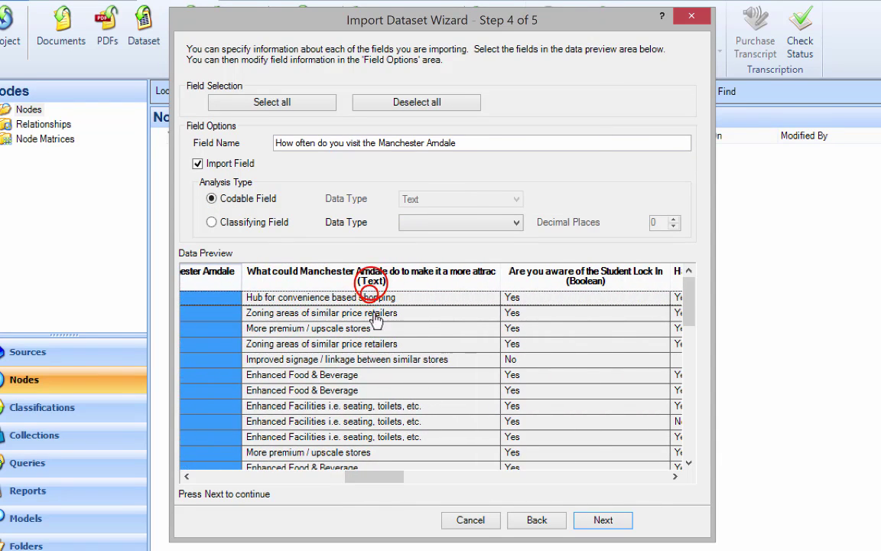
click(372, 271)
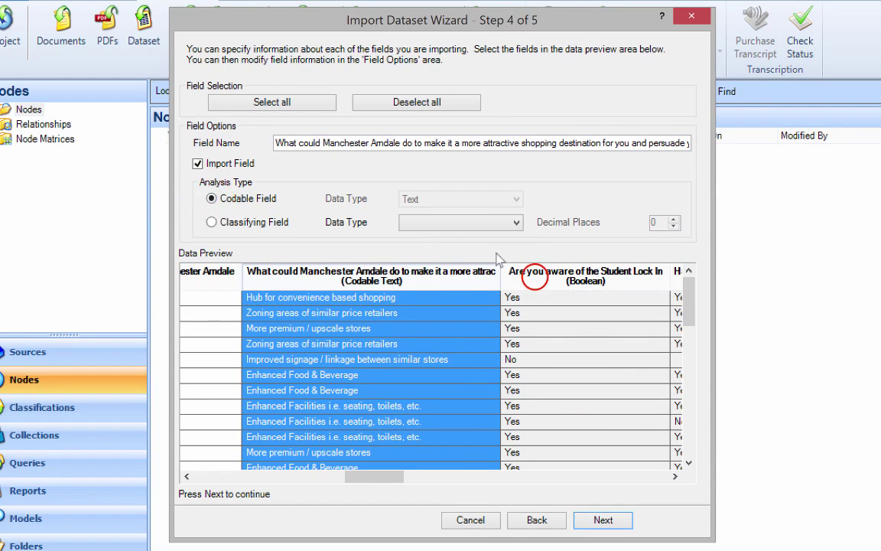
click(585, 275)
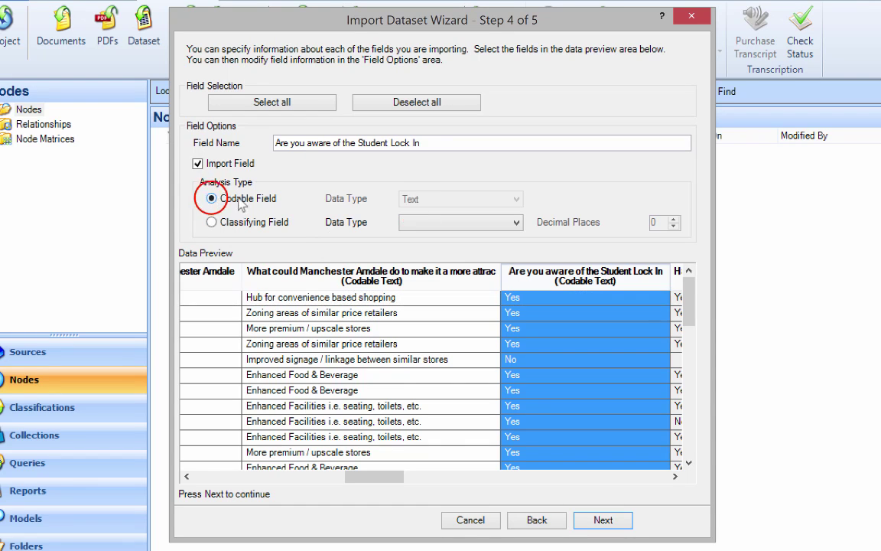
click(371, 280)
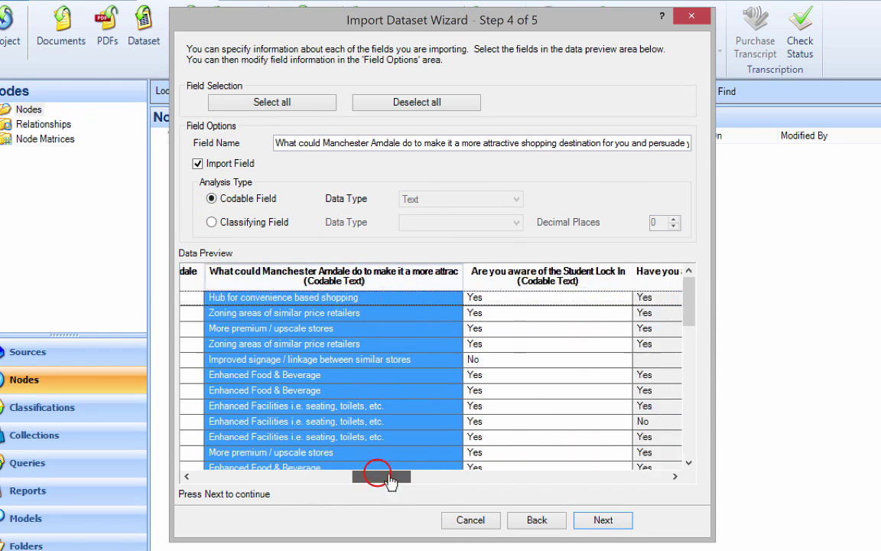
Make the Lock In attendance, contact-method and helping-Arndale fields codable text.
click(521, 223)
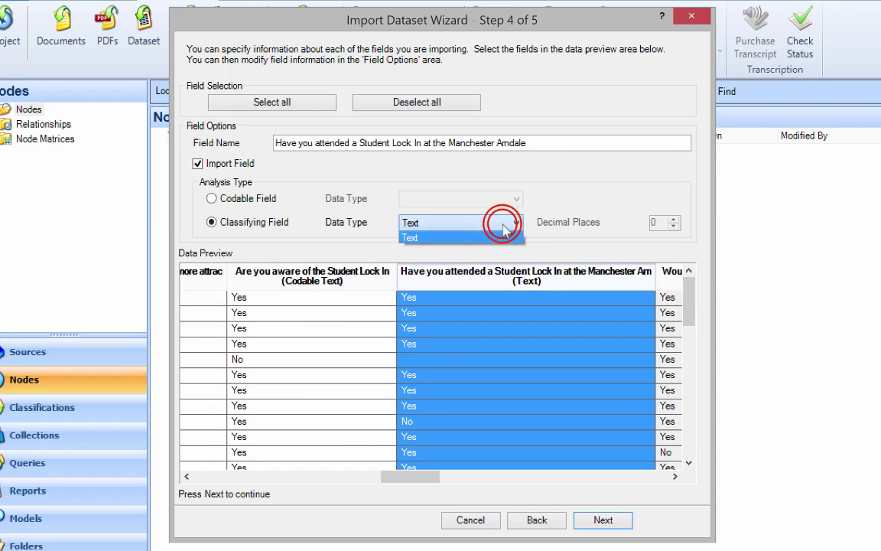
click(411, 238)
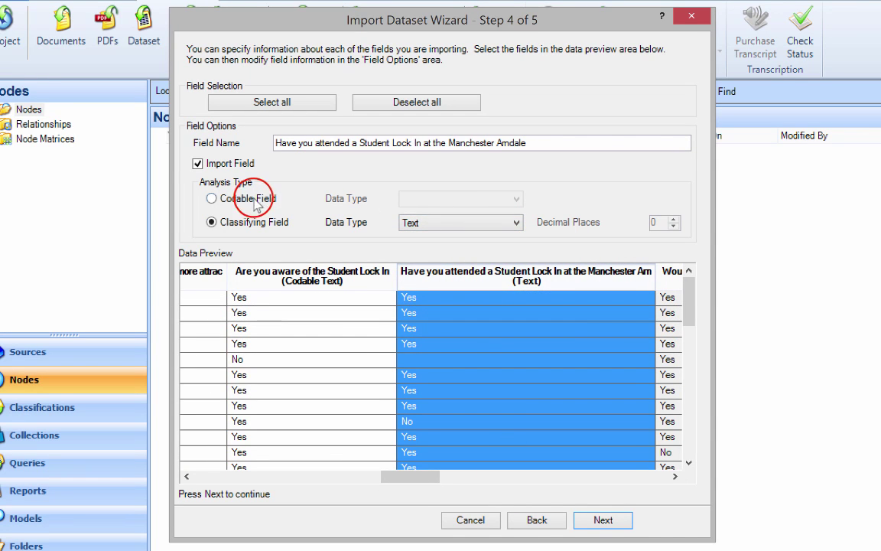
click(212, 198)
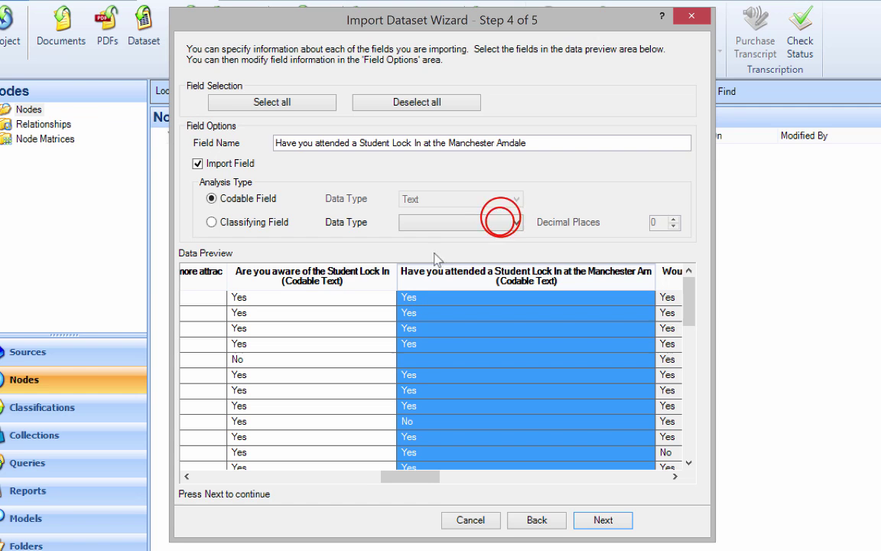
drag(412, 476, 402, 476)
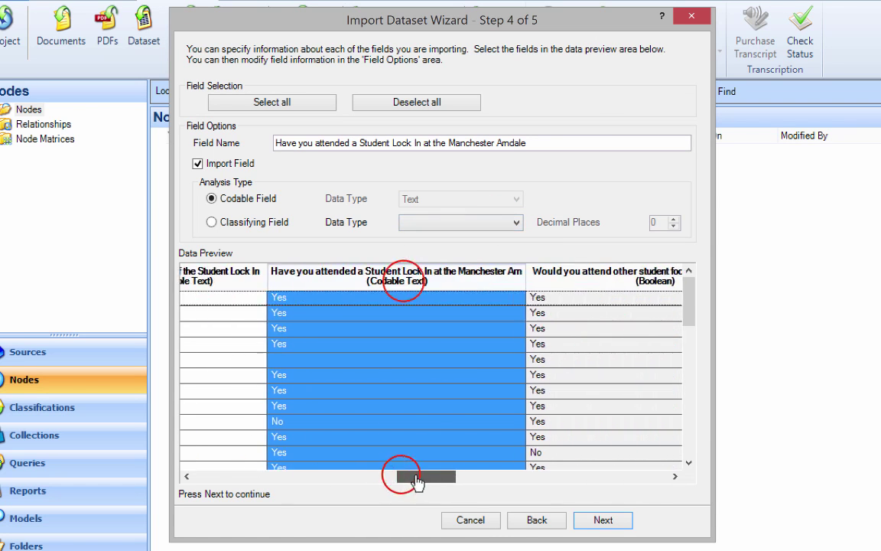
drag(402, 475, 459, 475)
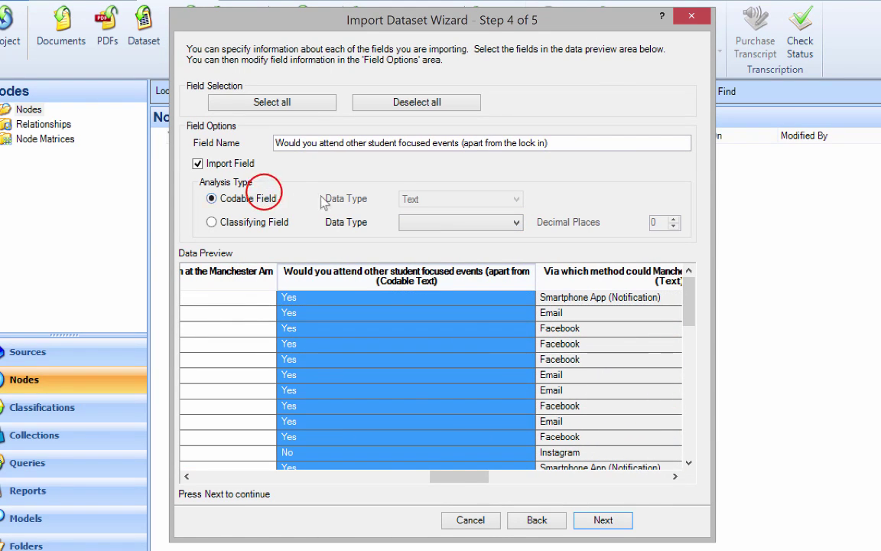
scroll(right, 3)
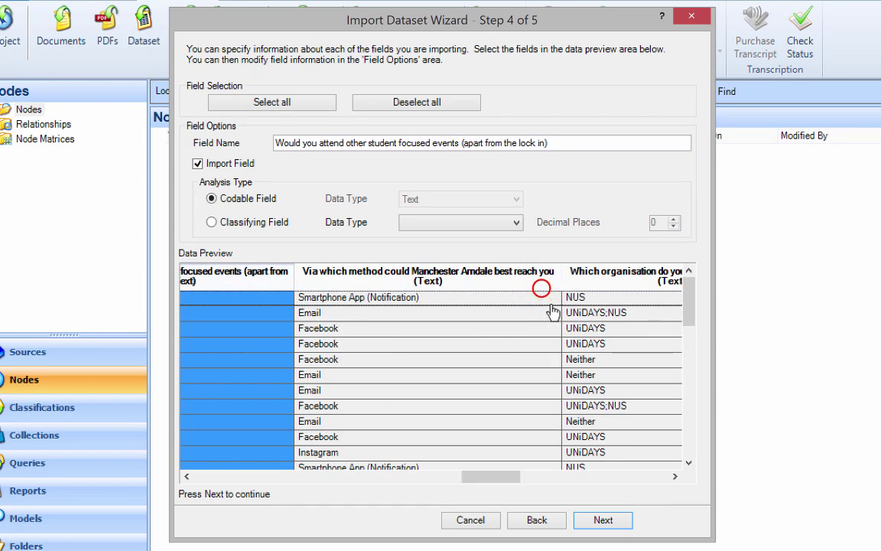
click(429, 275)
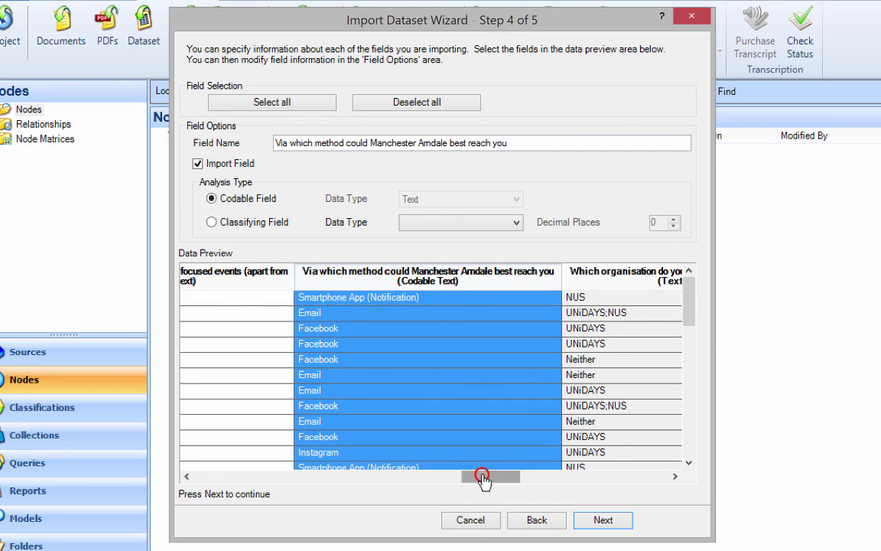
drag(482, 477, 534, 472)
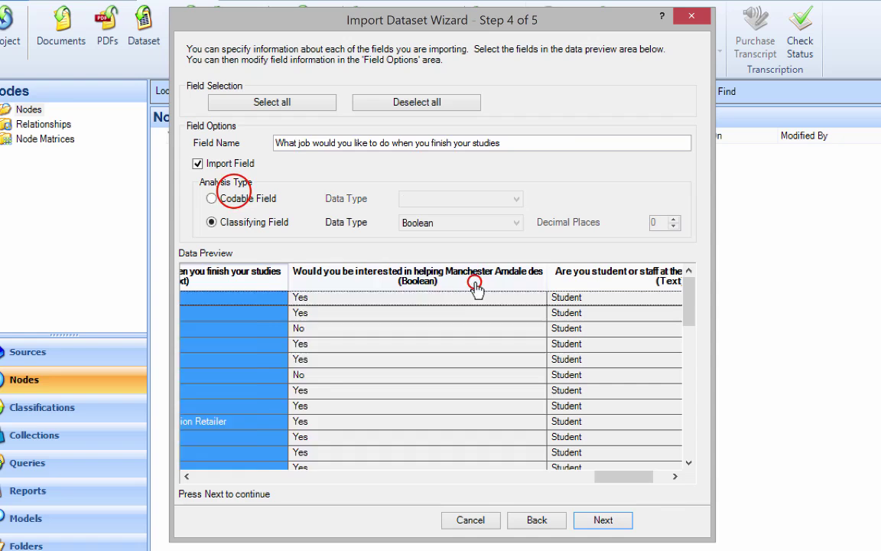
click(616, 275)
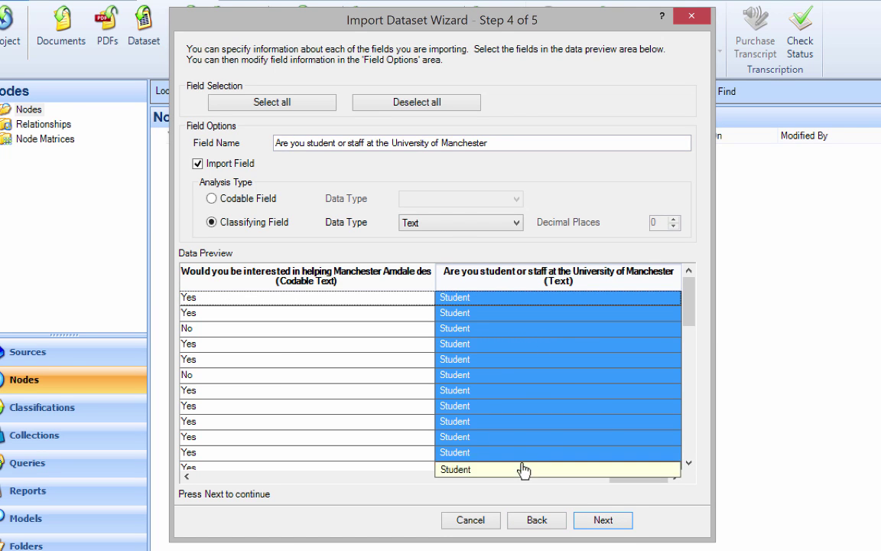
Name the imported dataset 'Survey Data 2015' and finish the import.
click(603, 520)
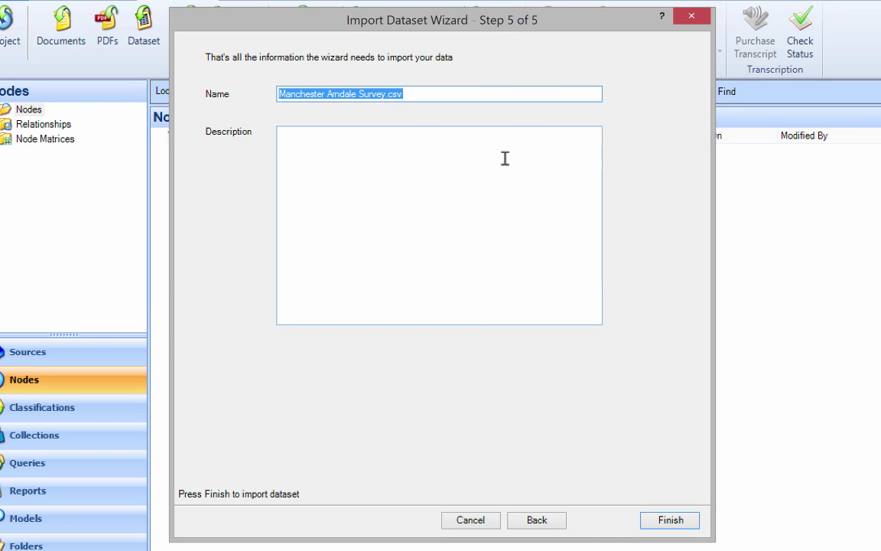
mouse_move(419, 124)
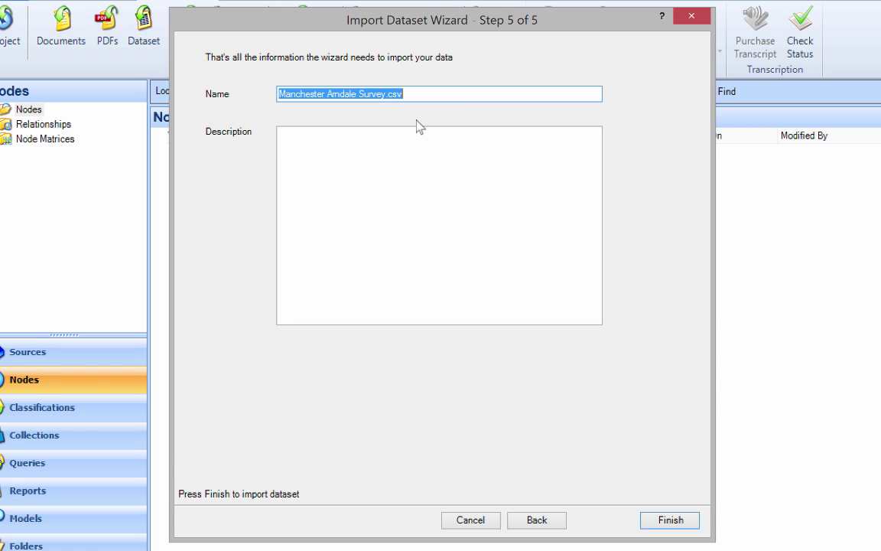
text(Survey Data 2015)
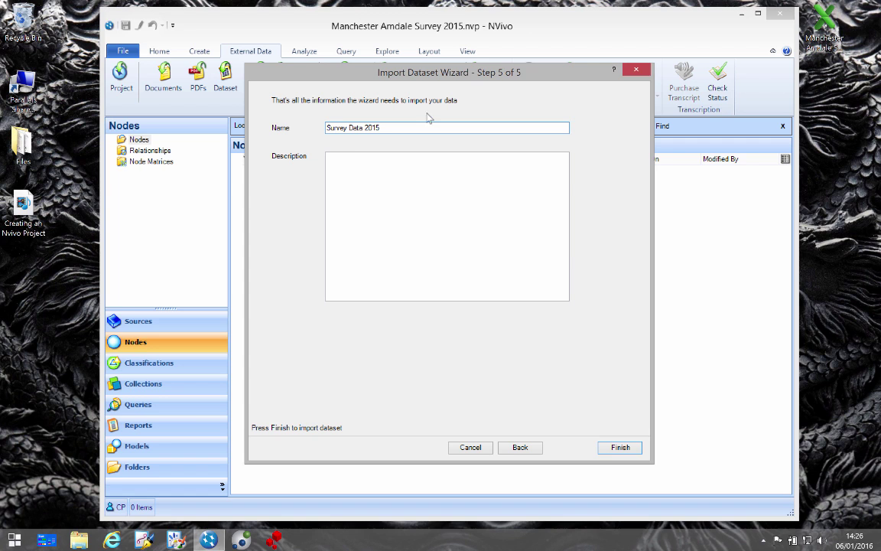
click(620, 447)
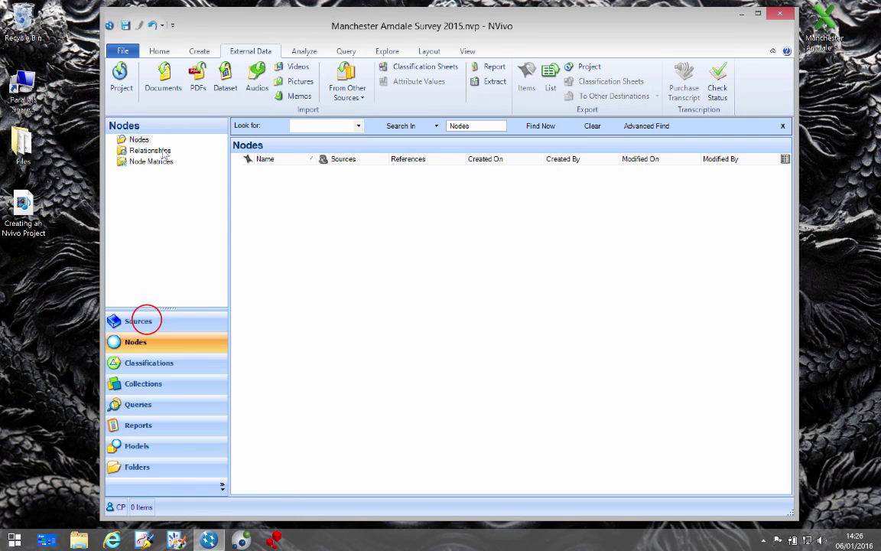
Open Survey Data 2015 from Internals in a maximized window, showing its 126 records.
click(139, 321)
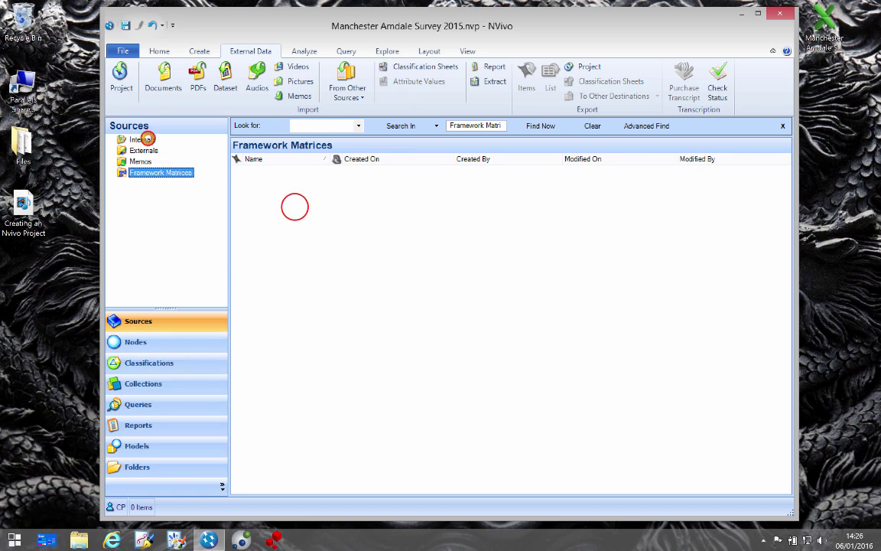
click(142, 139)
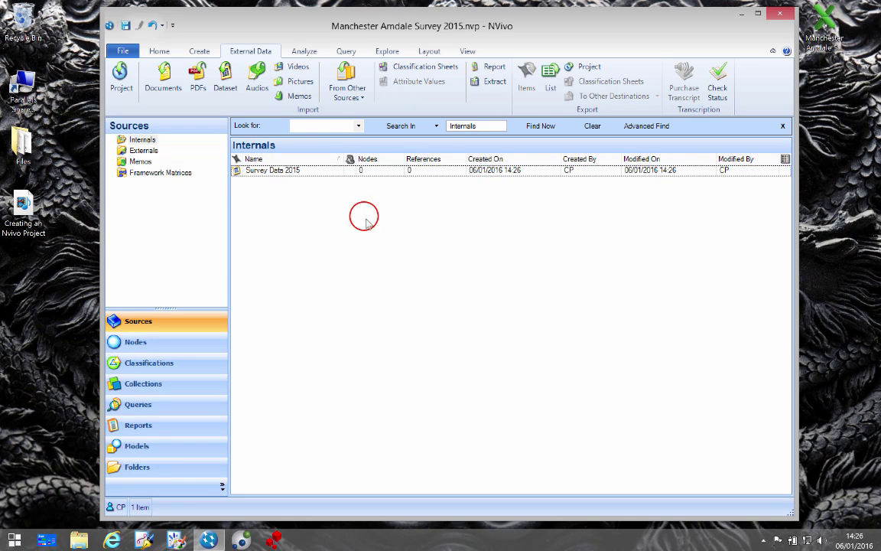
mouse_move(376, 242)
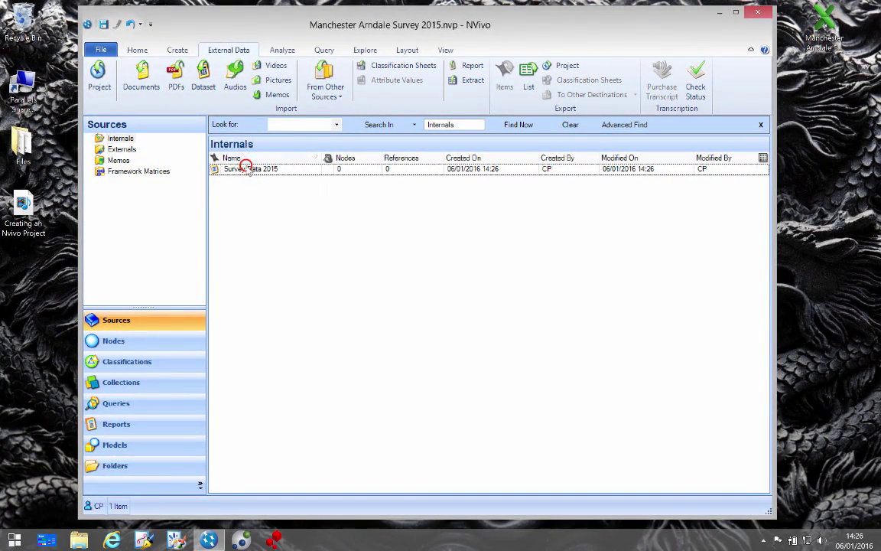
click(250, 168)
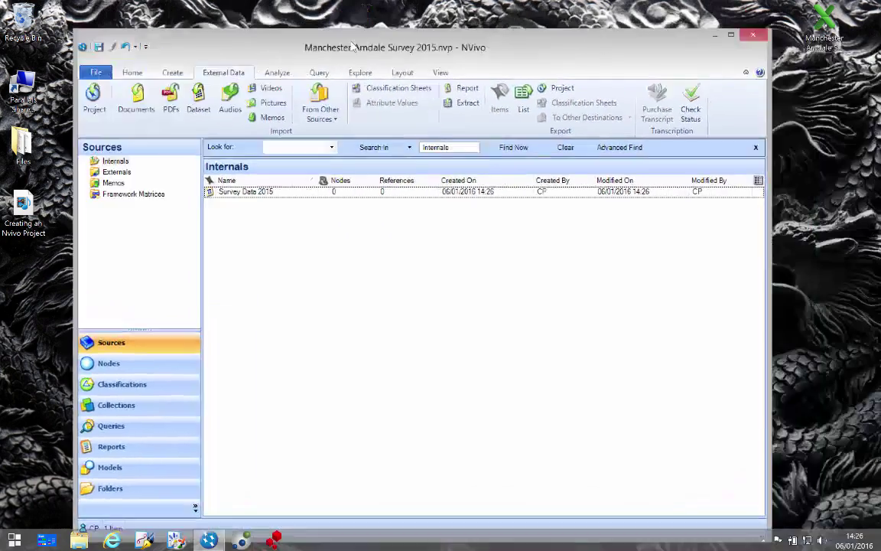
click(743, 21)
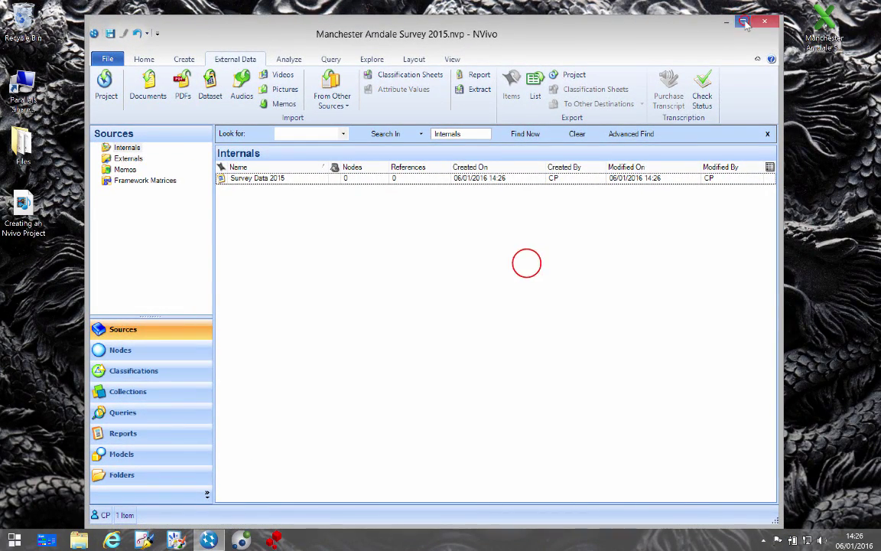
click(744, 21)
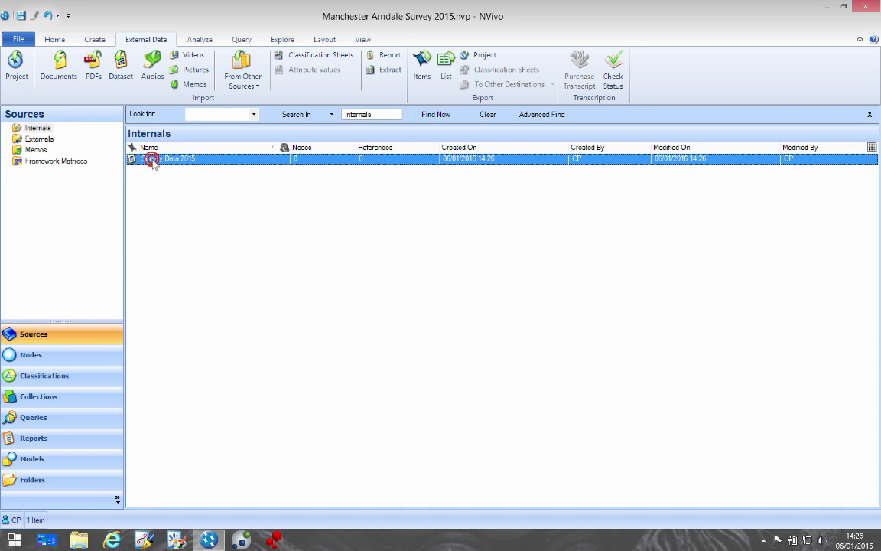
double_click(179, 159)
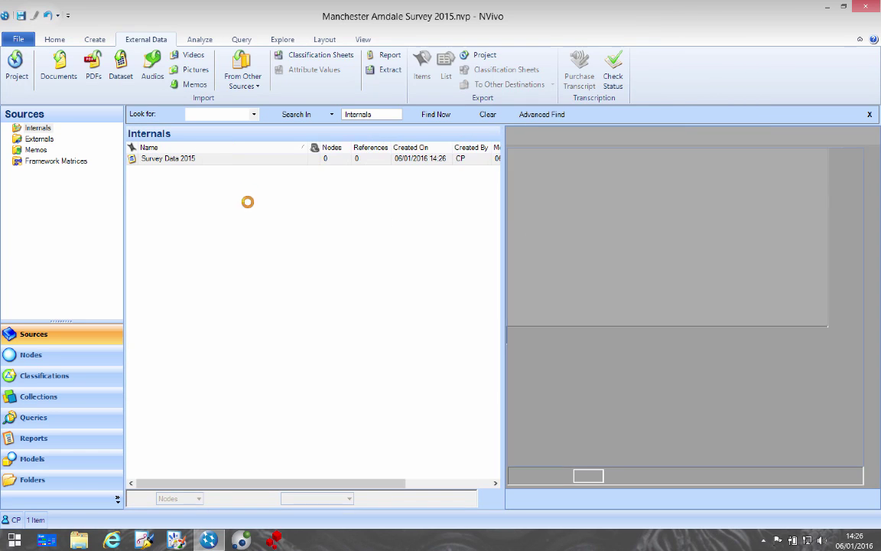
double_click(167, 158)
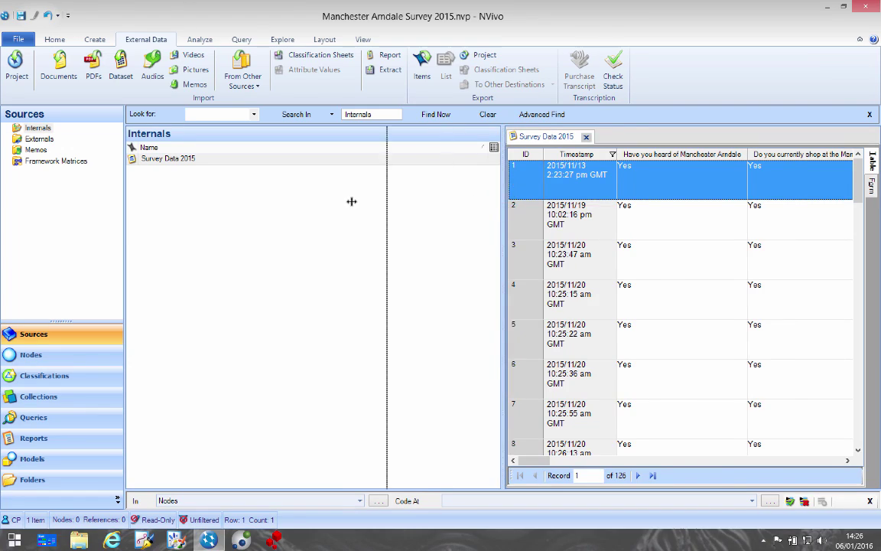